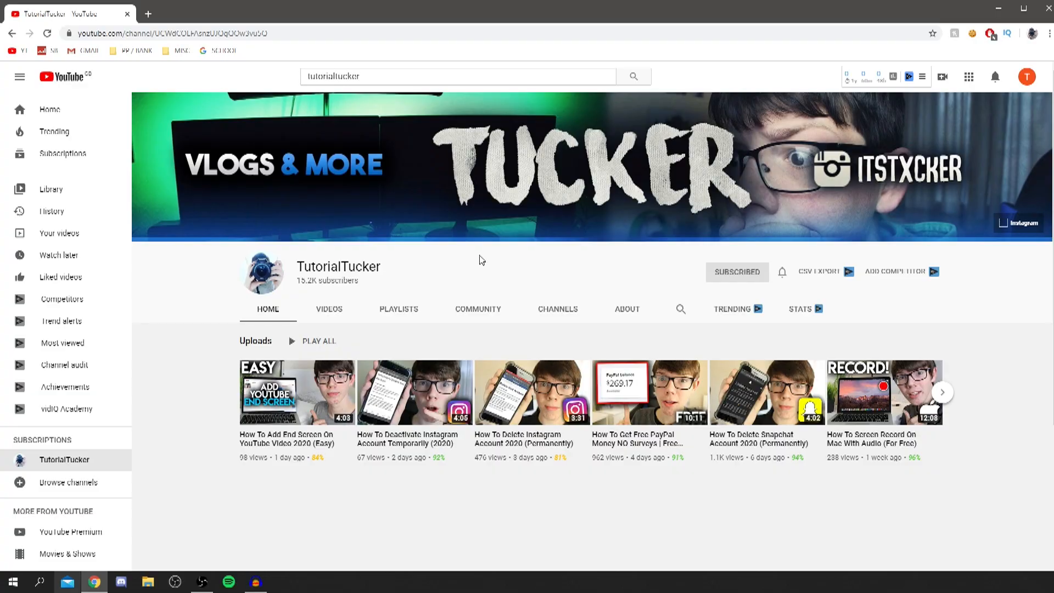
mouse_move(715, 205)
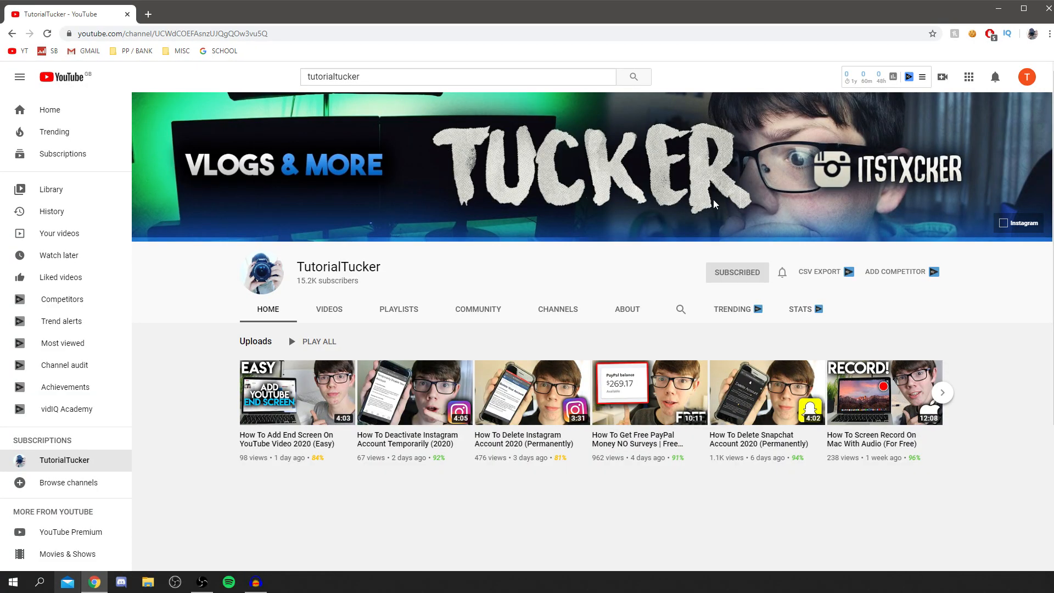
mouse_move(524, 255)
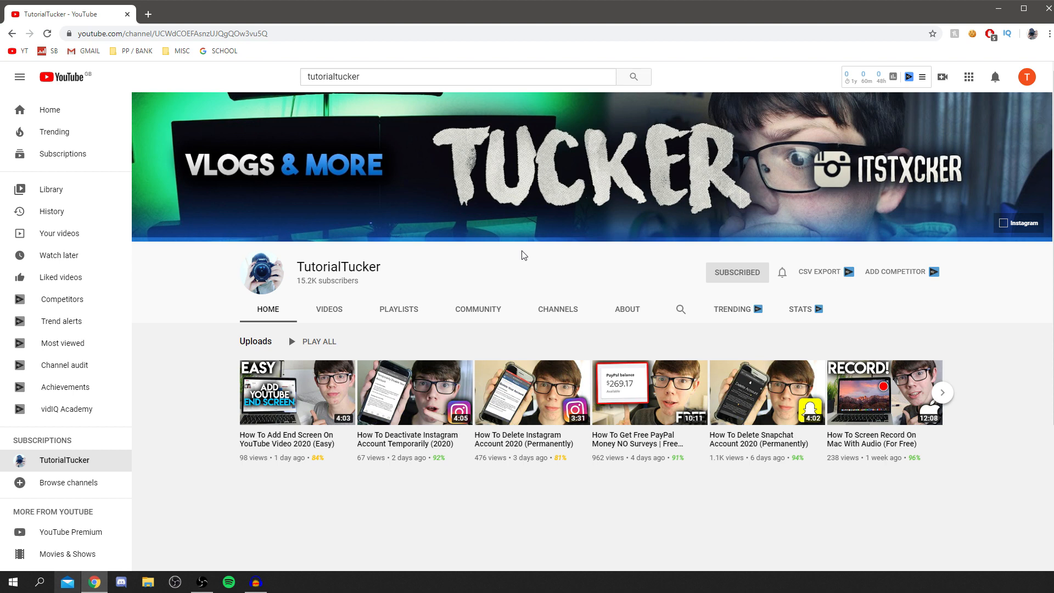
mouse_move(470, 257)
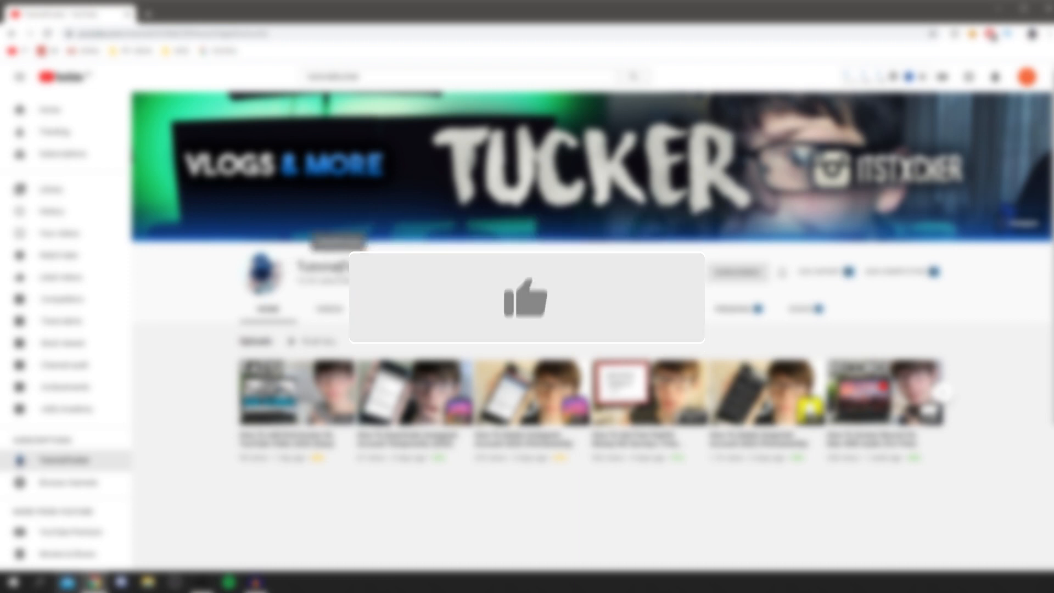
- Open YouTube Studio for the TutorialExample channel from the profile avatar's account menu
left_click(527, 296)
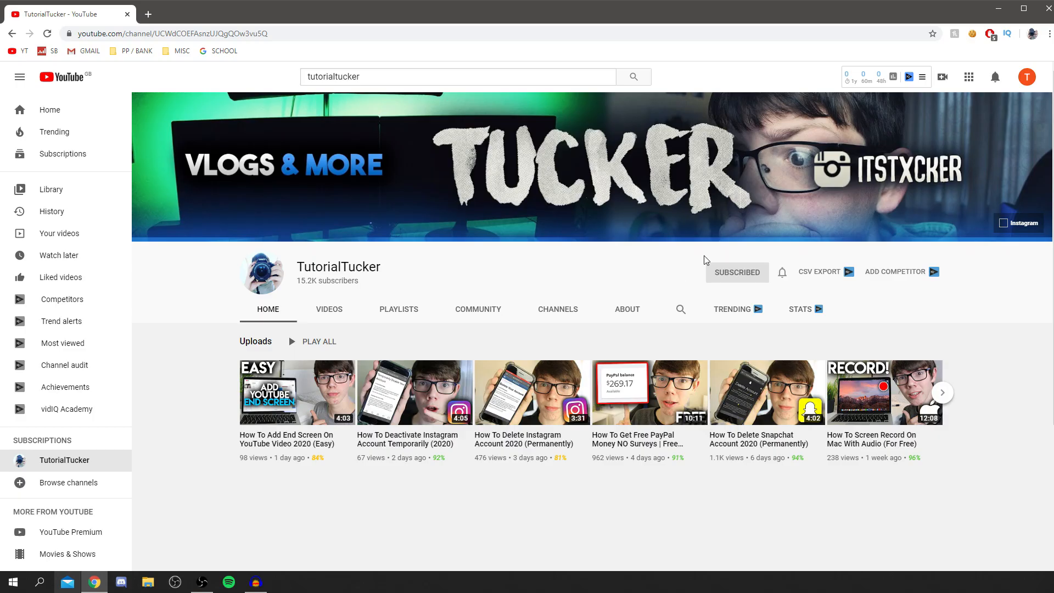
left_click(1026, 76)
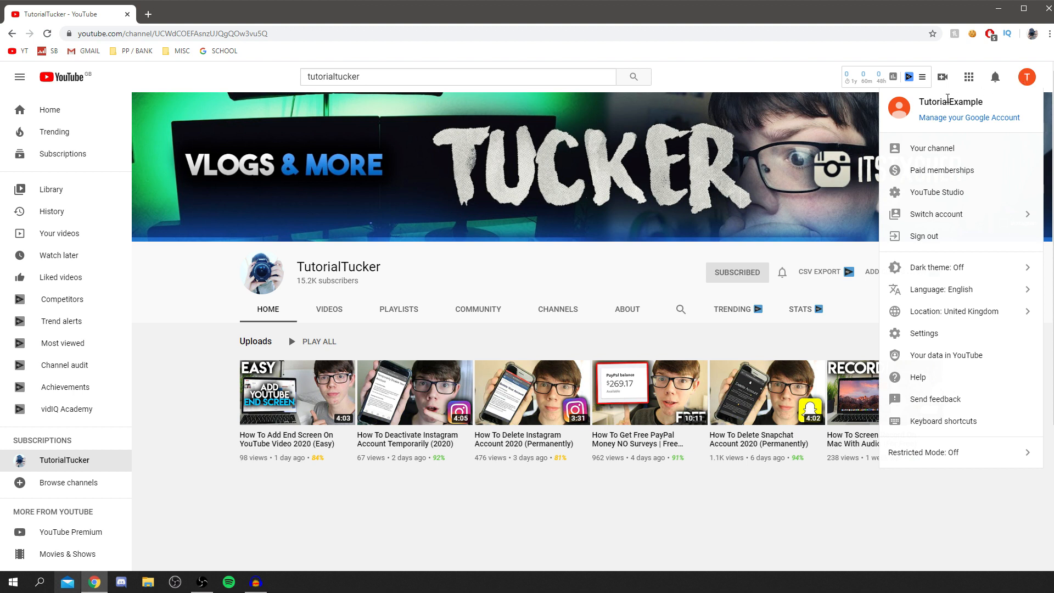
mouse_move(934, 213)
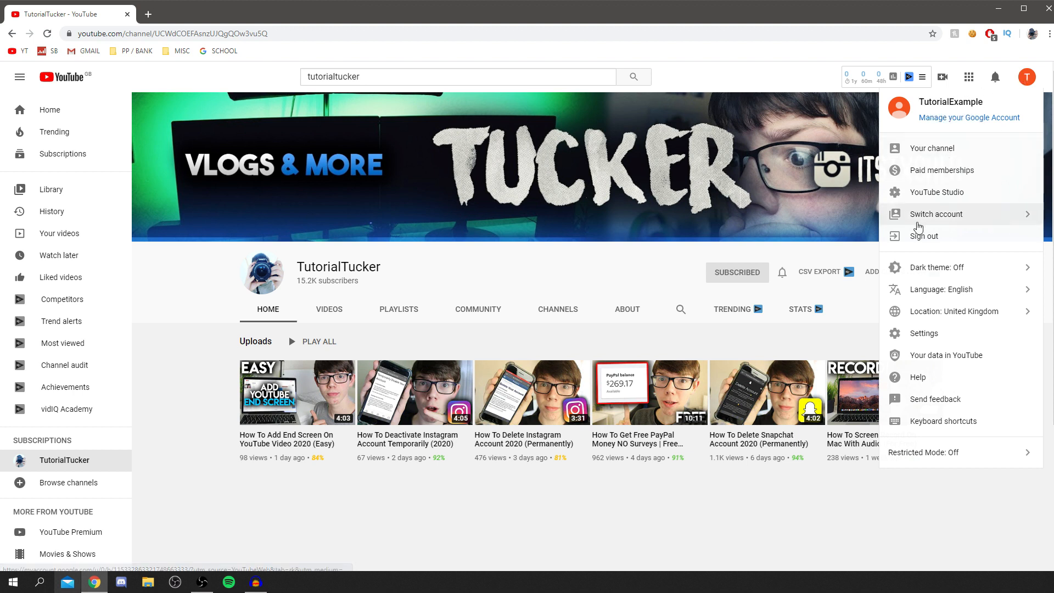
left_click(935, 191)
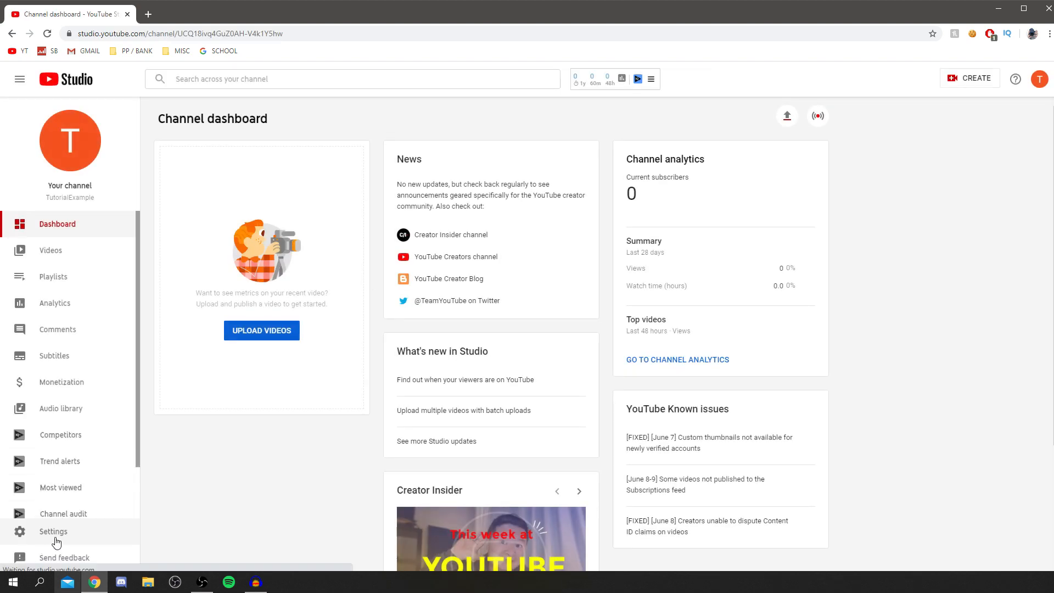
- Open Studio Settings, go to Channel, and scroll to the advanced settings
left_click(53, 530)
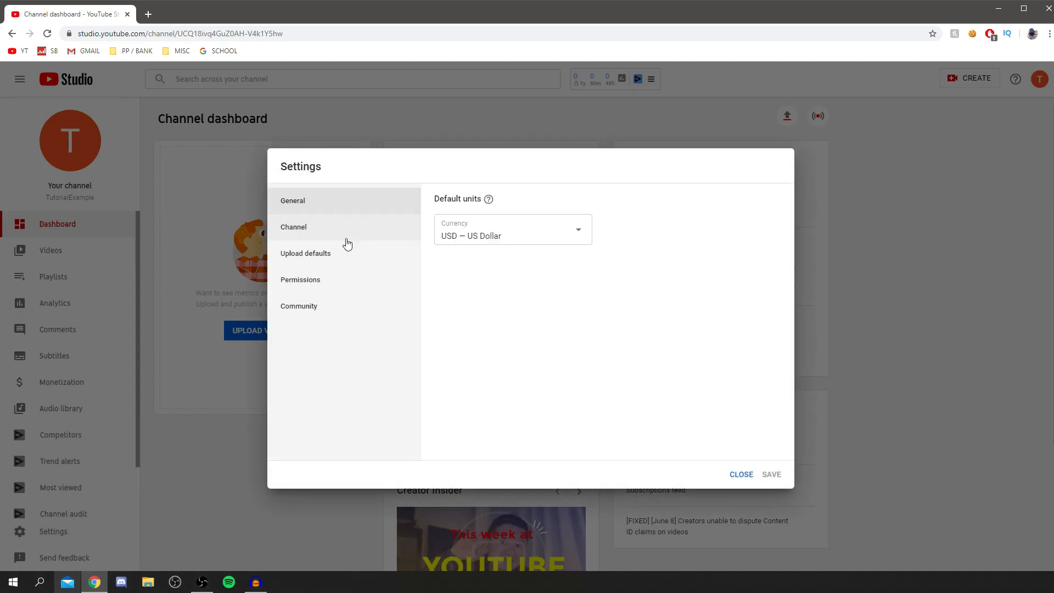
mouse_move(324, 254)
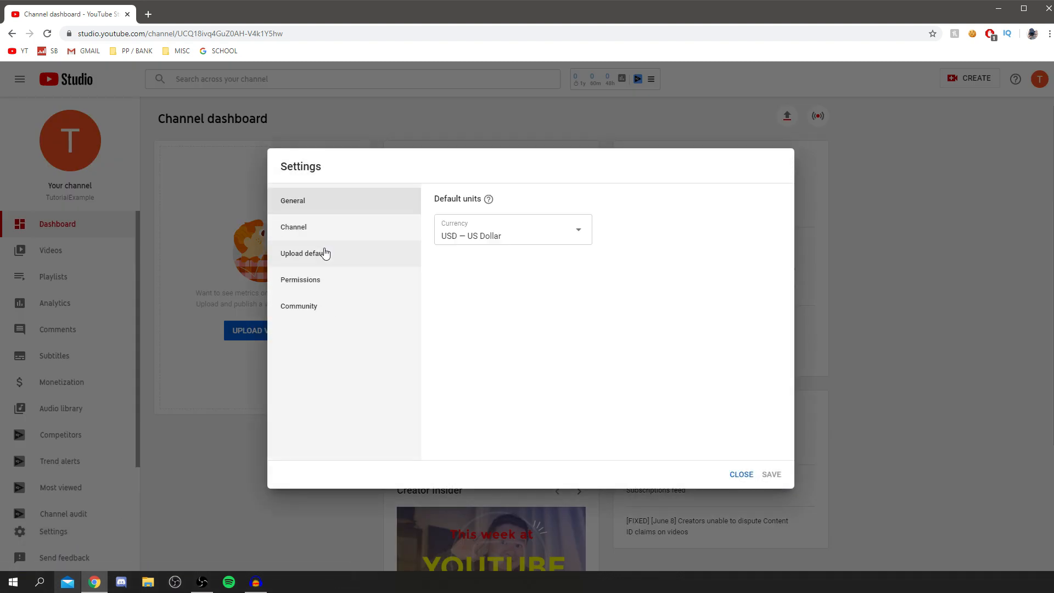
mouse_move(317, 305)
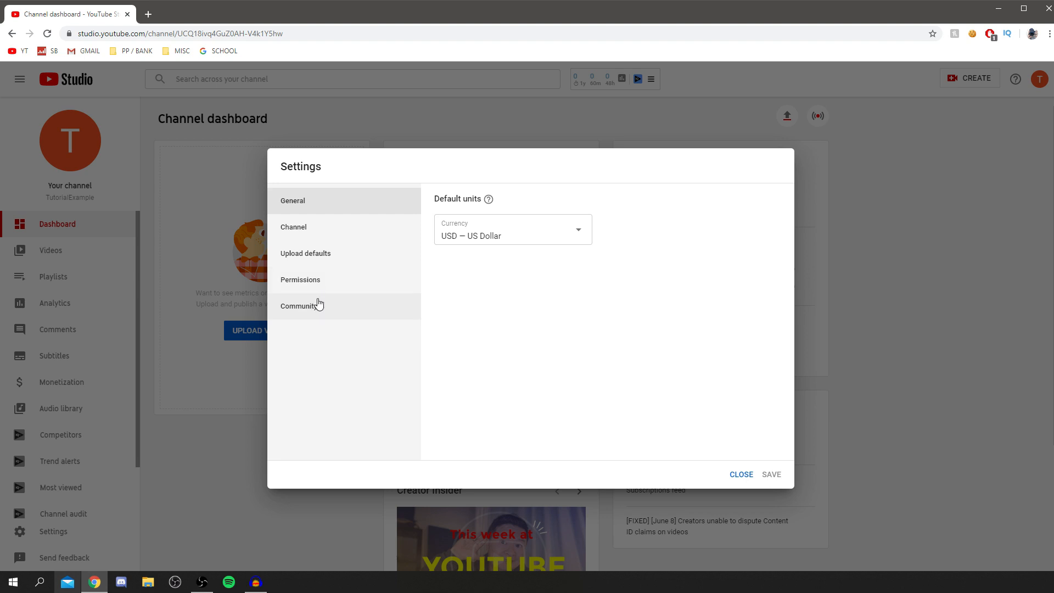
mouse_move(334, 223)
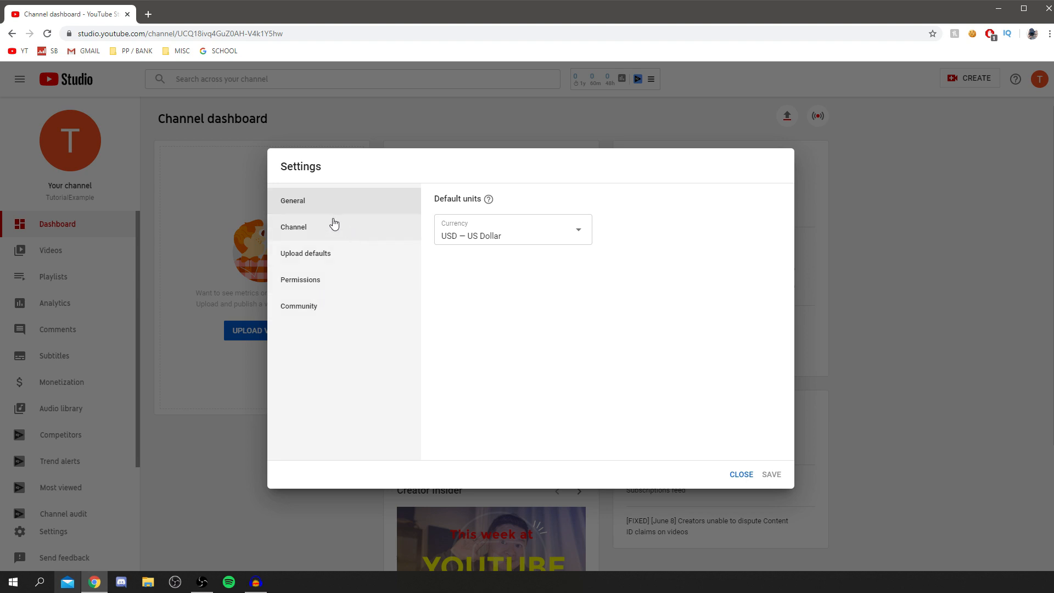
left_click(294, 226)
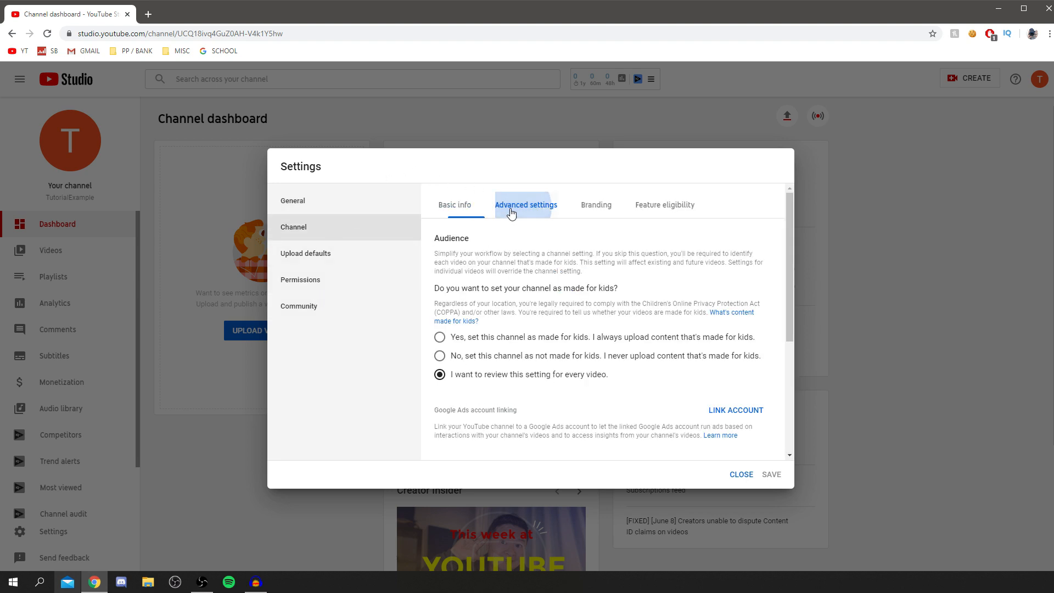
scroll("down", 3)
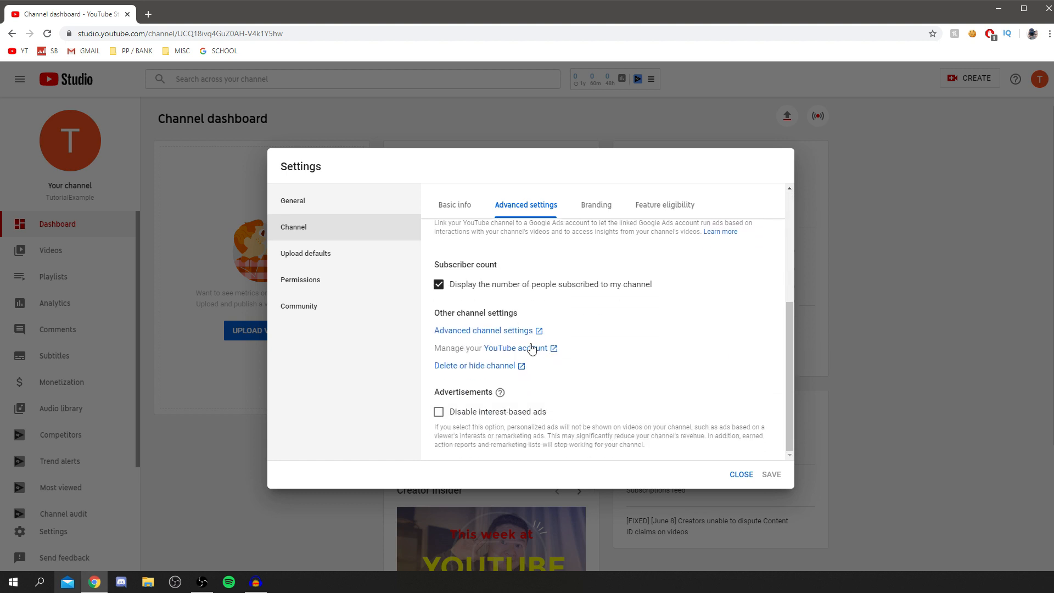
- Open the YouTube account page in a new tab, then Channel status and features
left_click(513, 348)
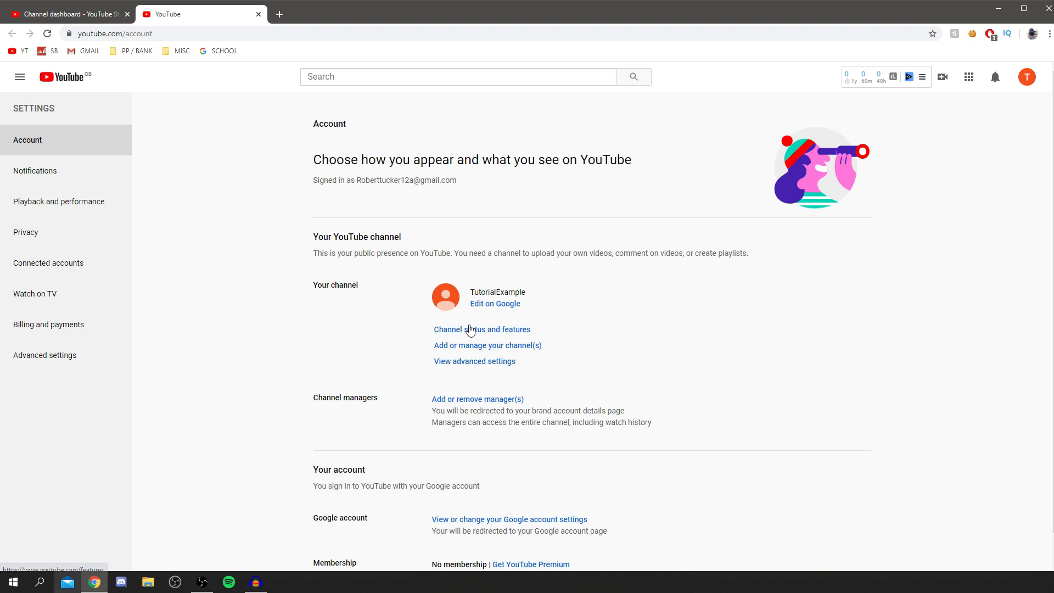
mouse_move(474, 361)
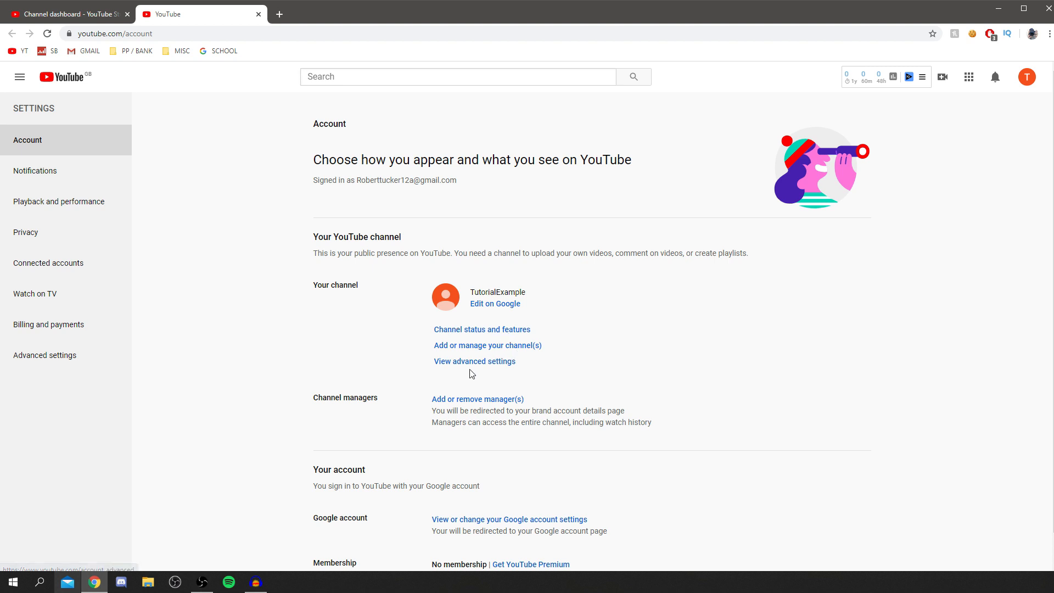
mouse_move(567, 321)
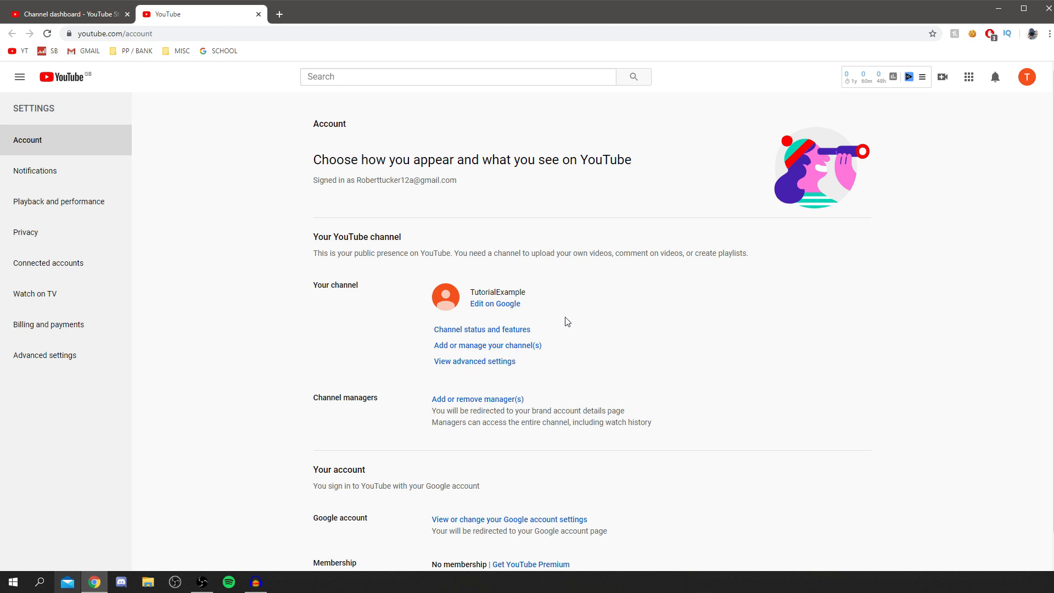
left_click(482, 329)
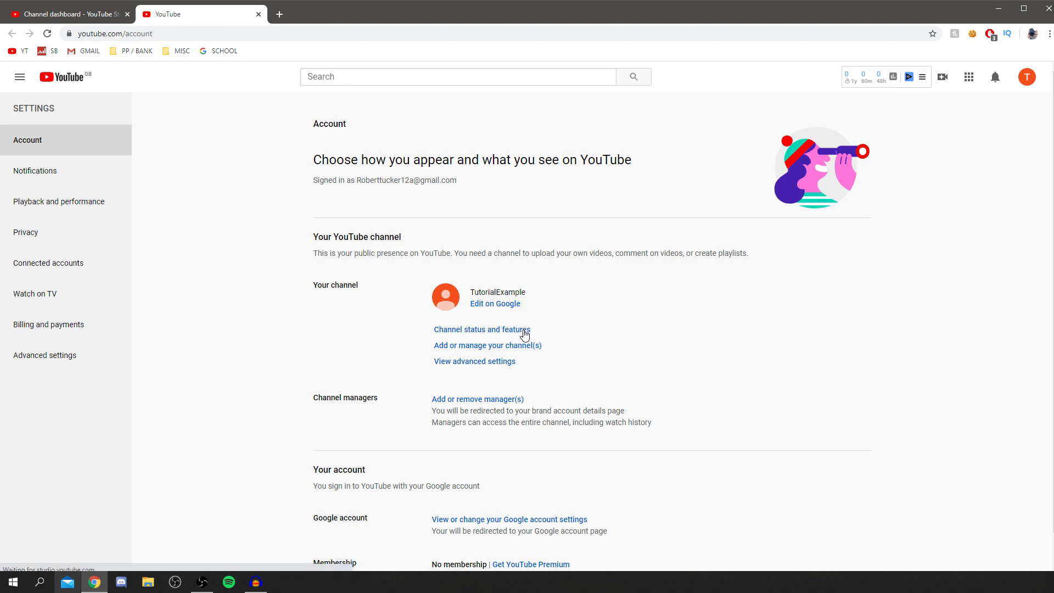
left_click(482, 330)
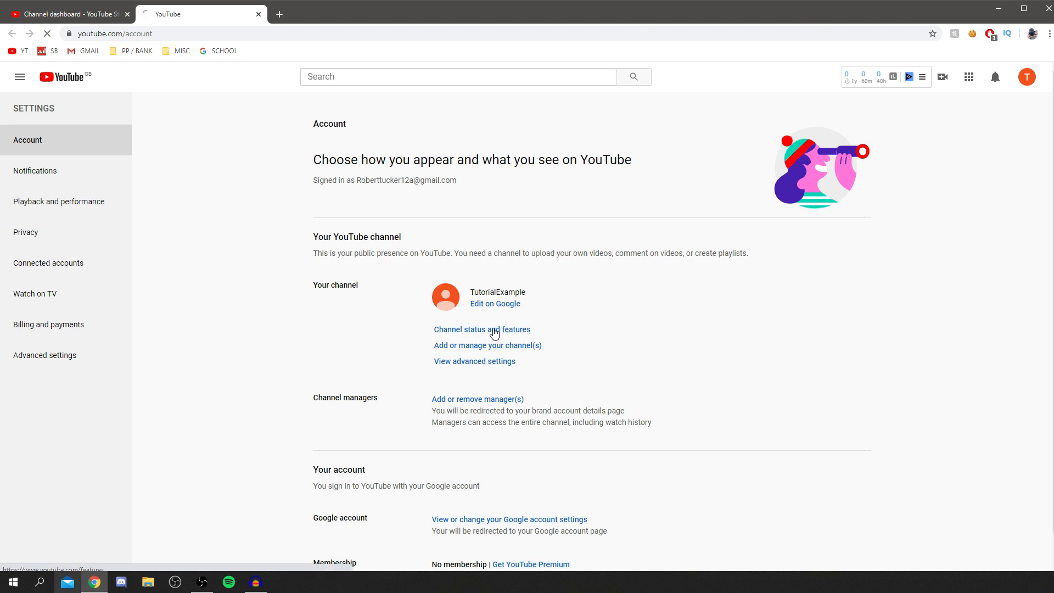
left_click(482, 329)
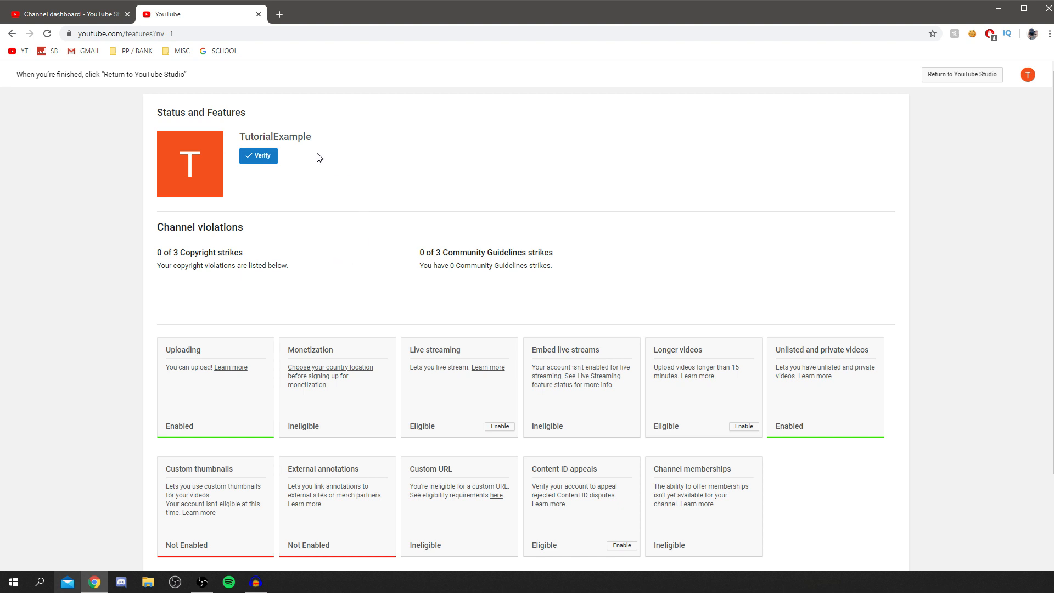
mouse_move(262, 230)
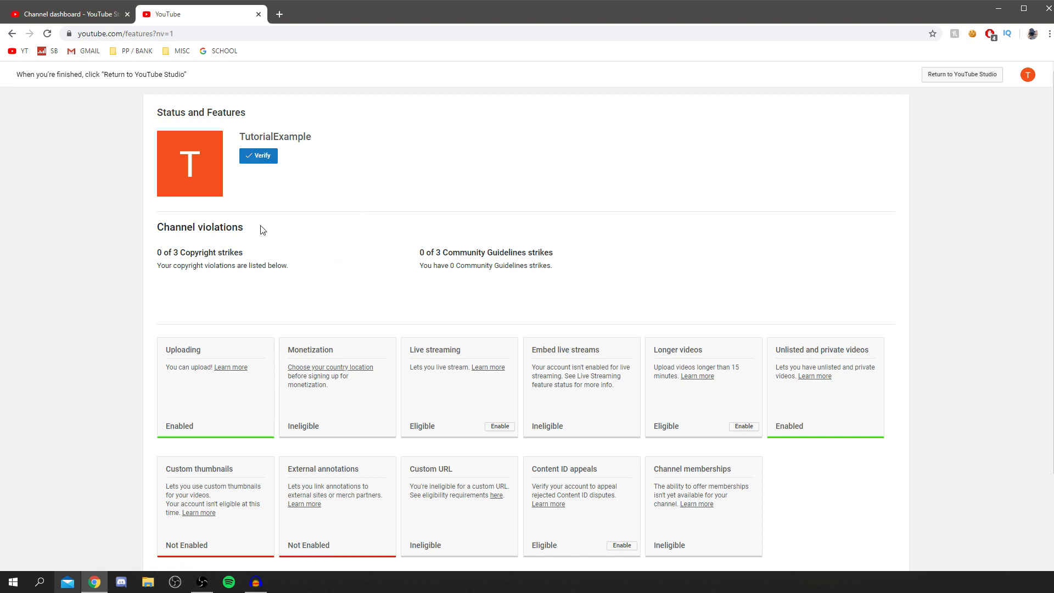
- Review the feature cards on Status and Features, then start phone verification
scroll("down", 3)
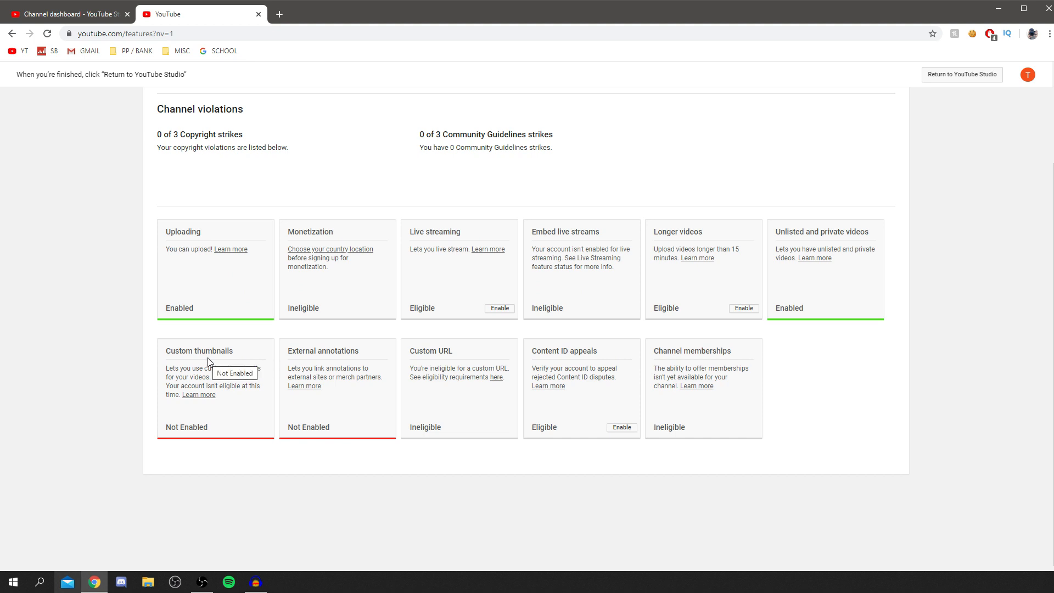
mouse_move(486, 359)
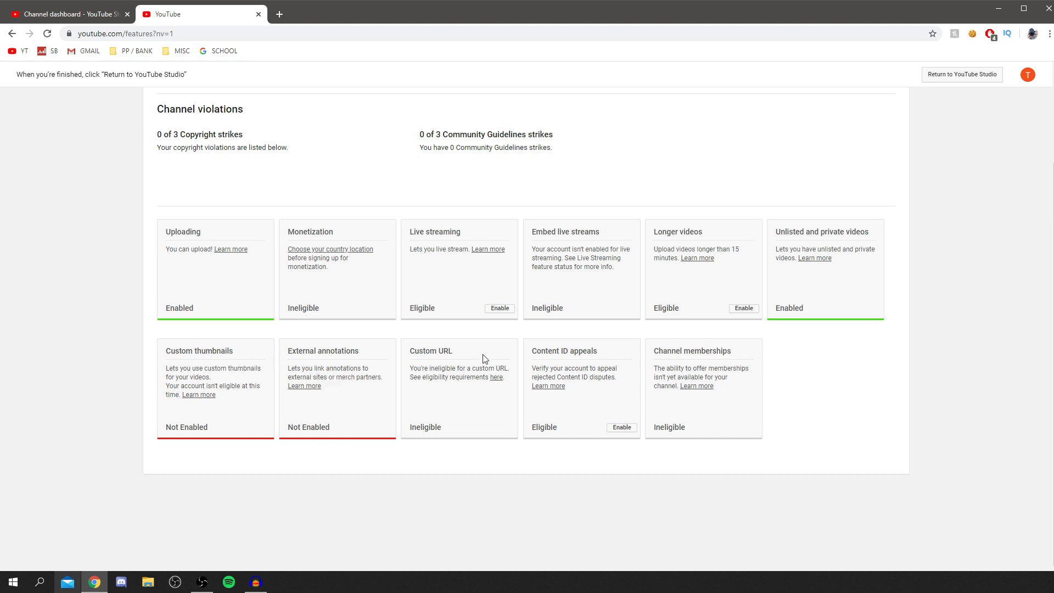
mouse_move(387, 230)
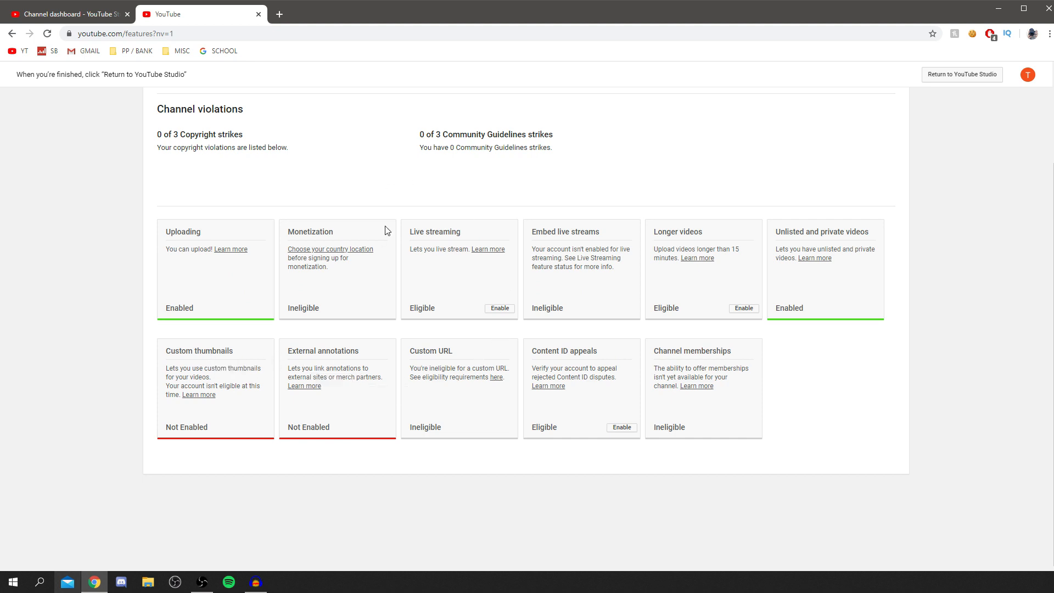
scroll("up", 3)
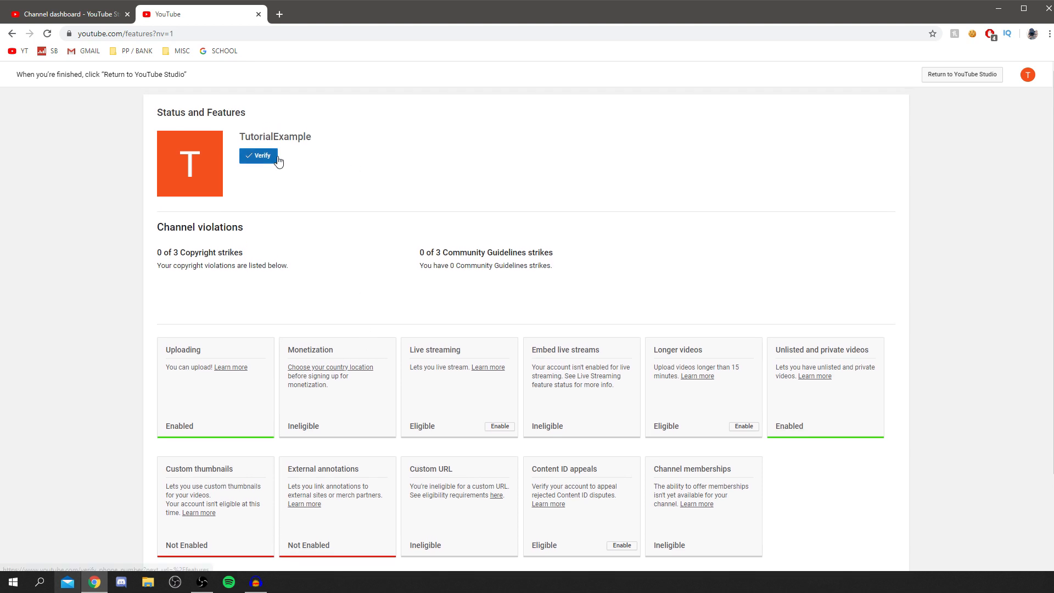
left_click(258, 155)
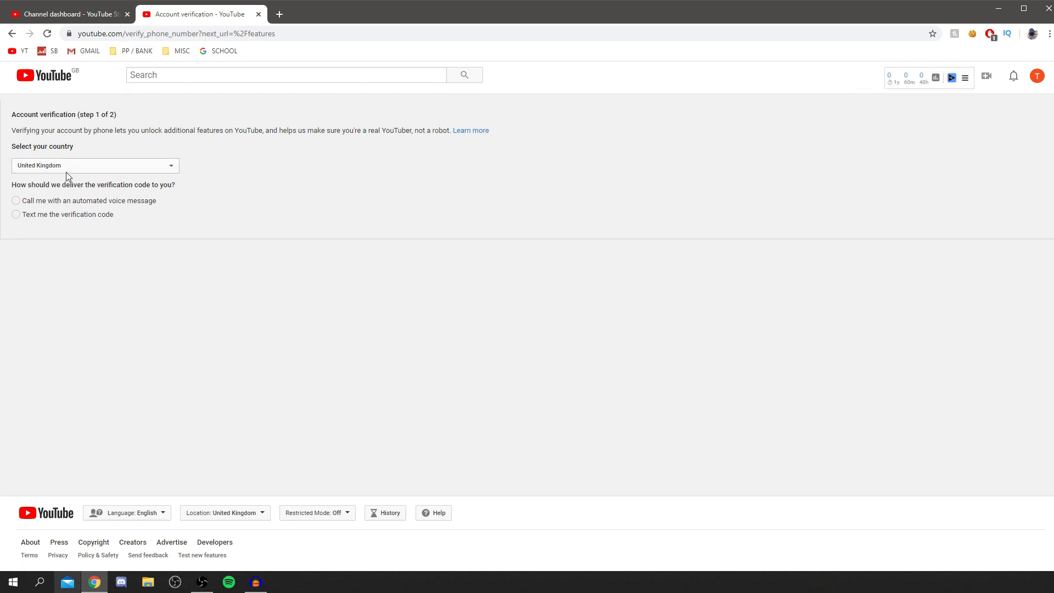
- Keep United Kingdom as the country and choose text-message code delivery
left_click(94, 165)
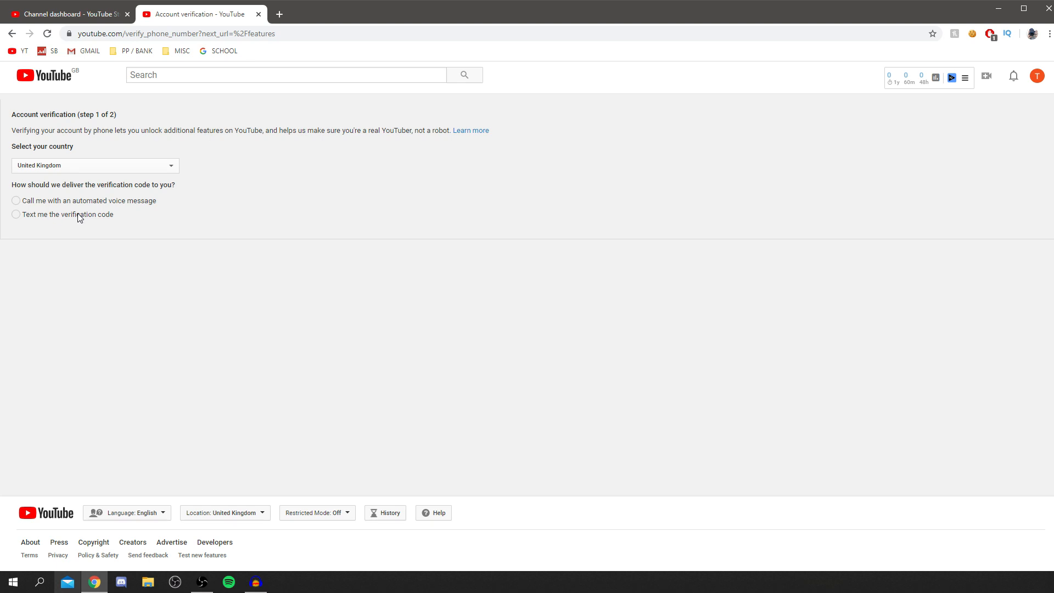
left_click(16, 214)
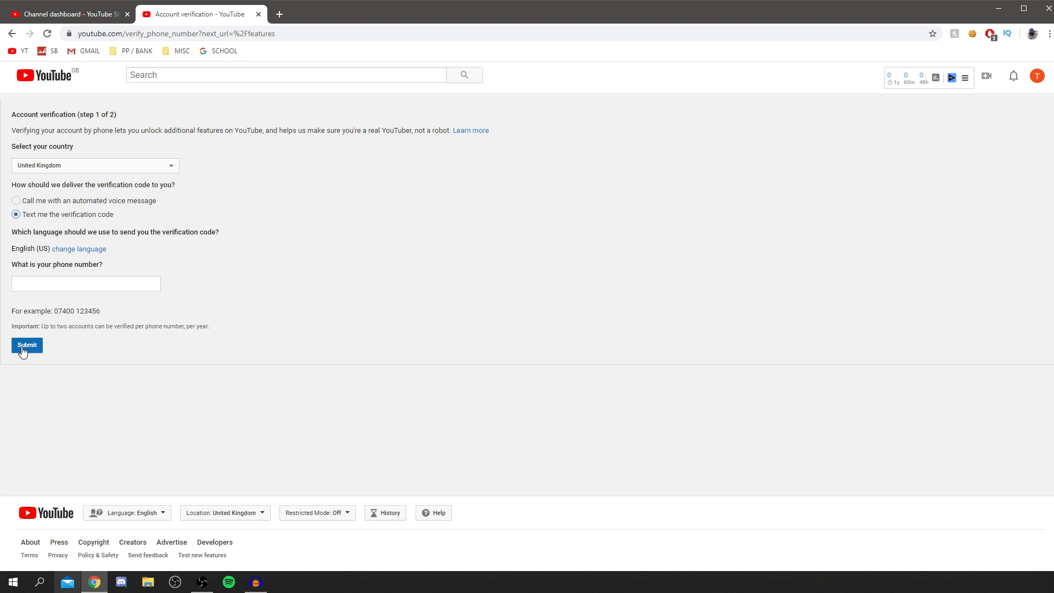
mouse_move(580, 253)
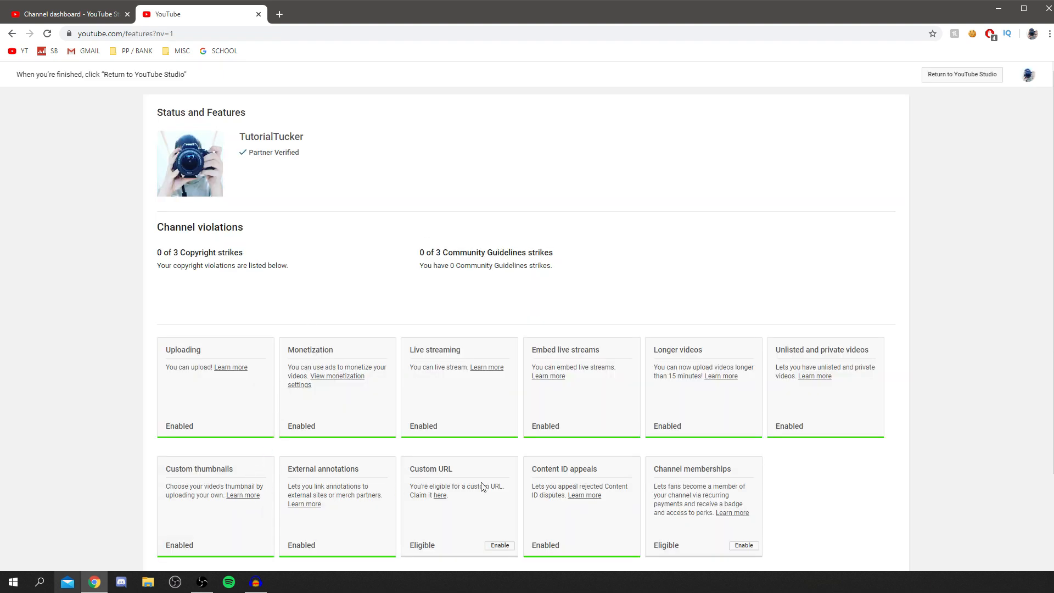
mouse_move(270, 156)
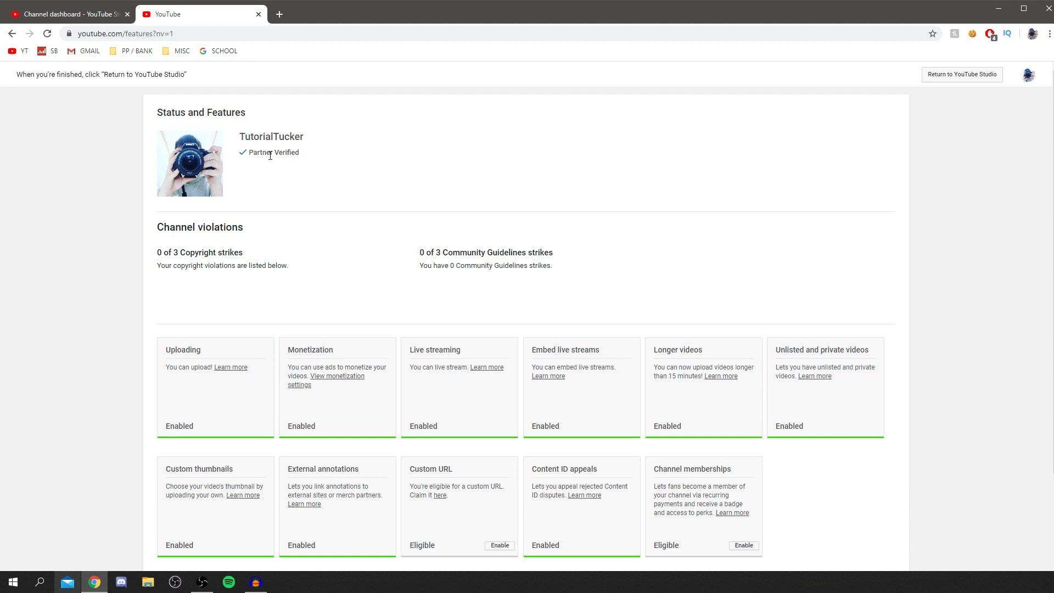
mouse_move(268, 215)
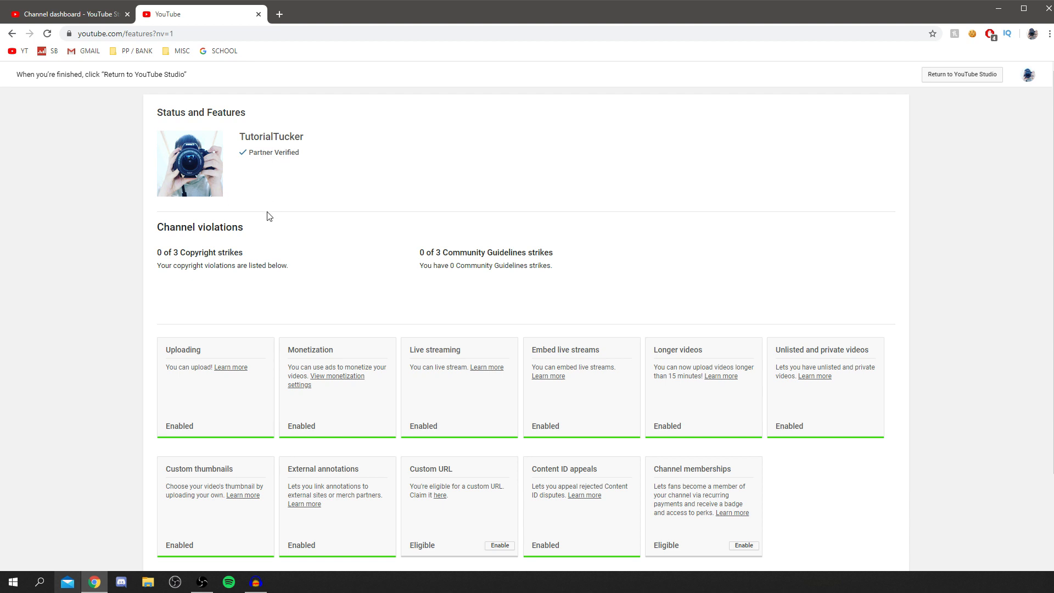